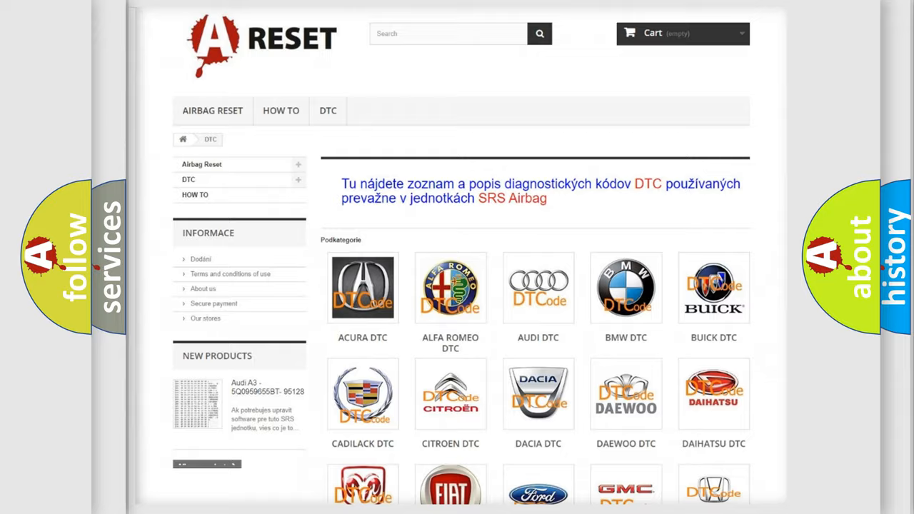
scroll("down", 3)
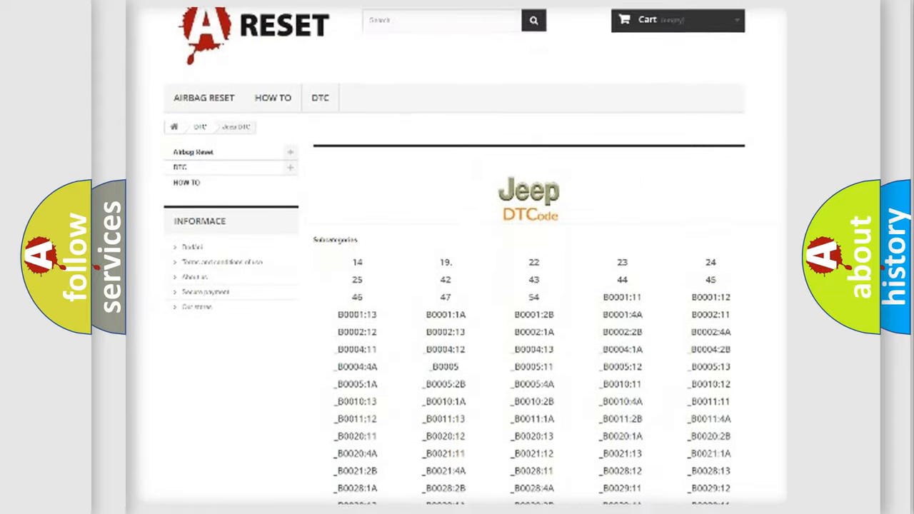
scroll("down", 3)
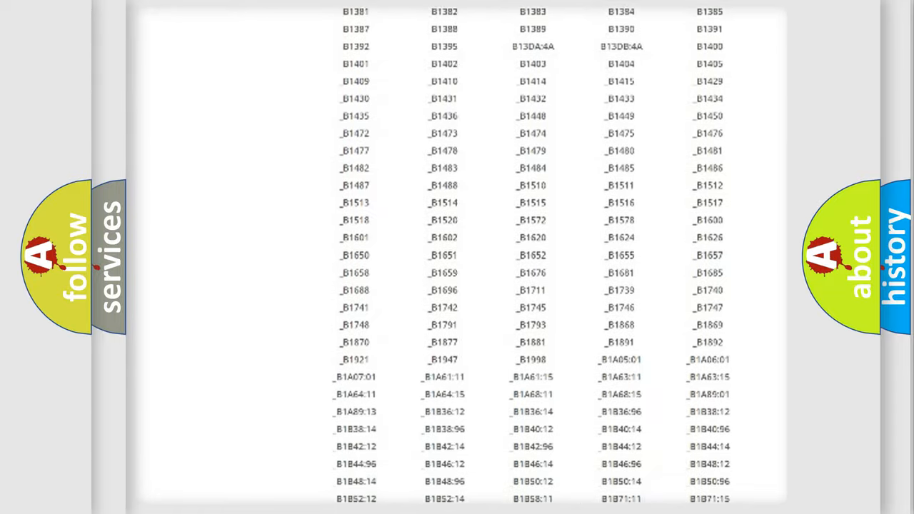